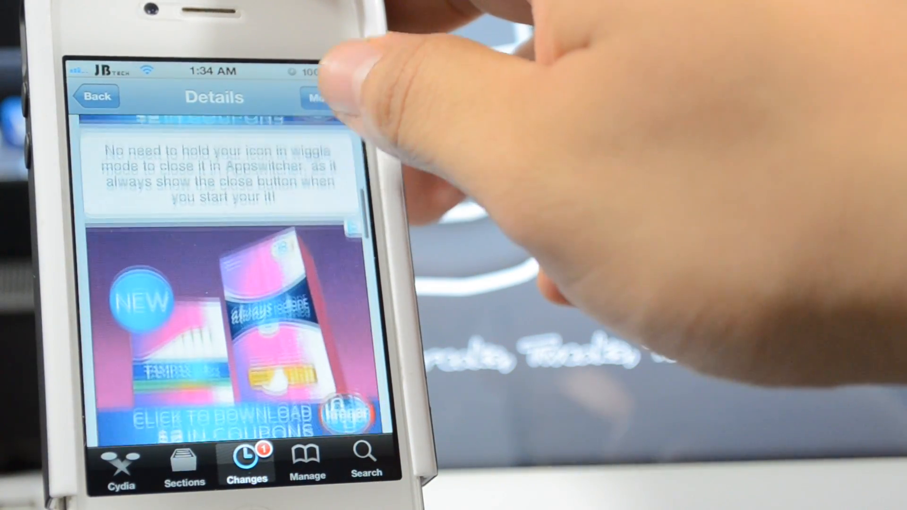
scroll("down", 3)
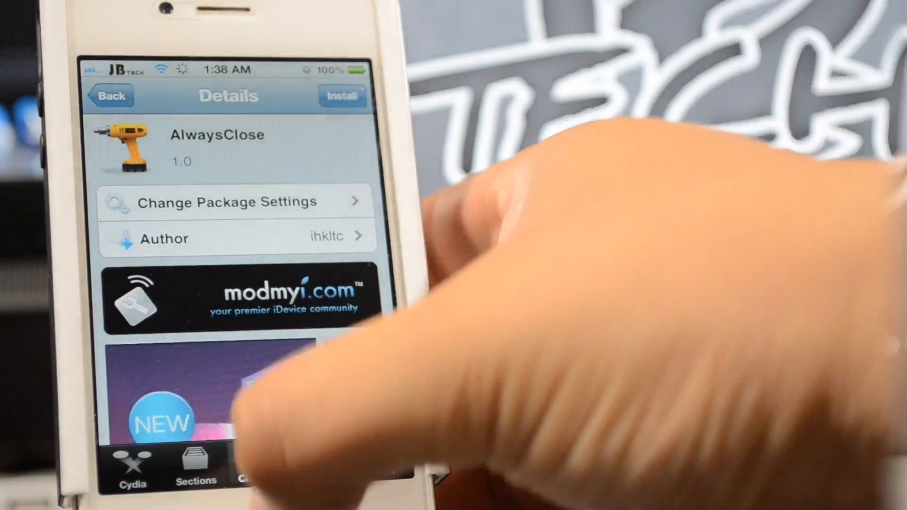
scroll("down", 3)
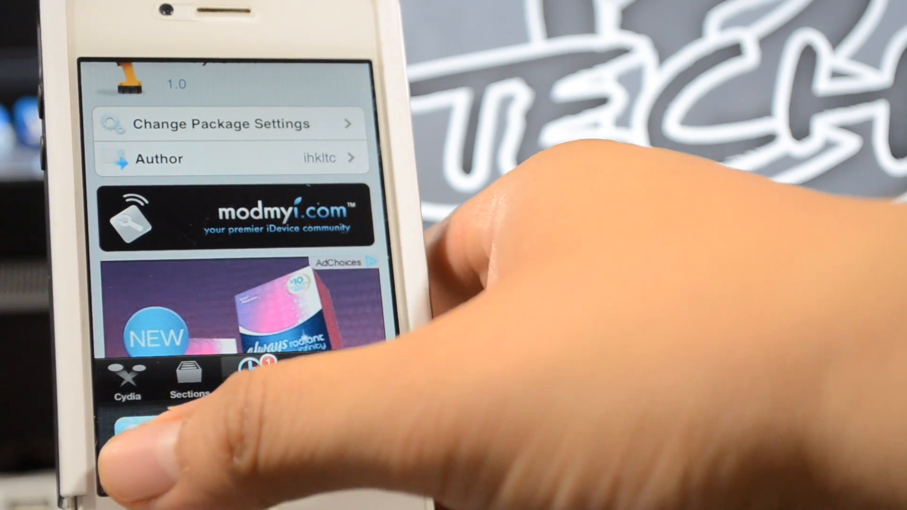